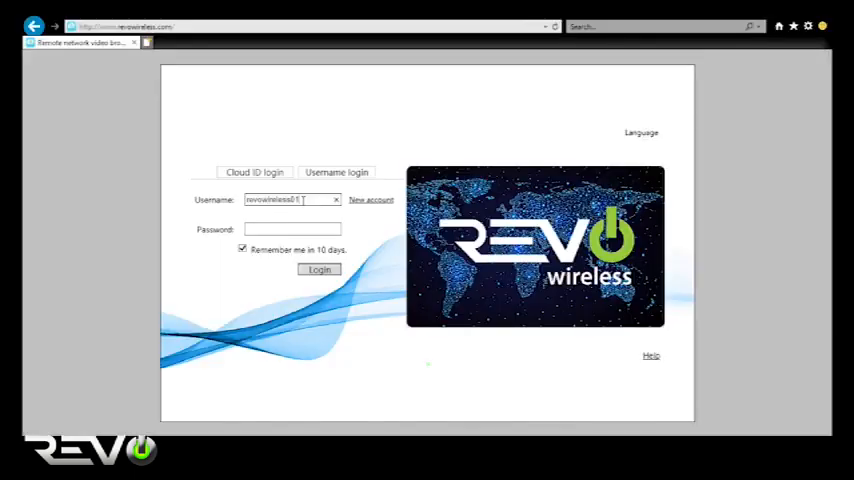
# Step: Log in to the Revo Wireless account and reach the Add Device form
pyautogui.click(320, 268)
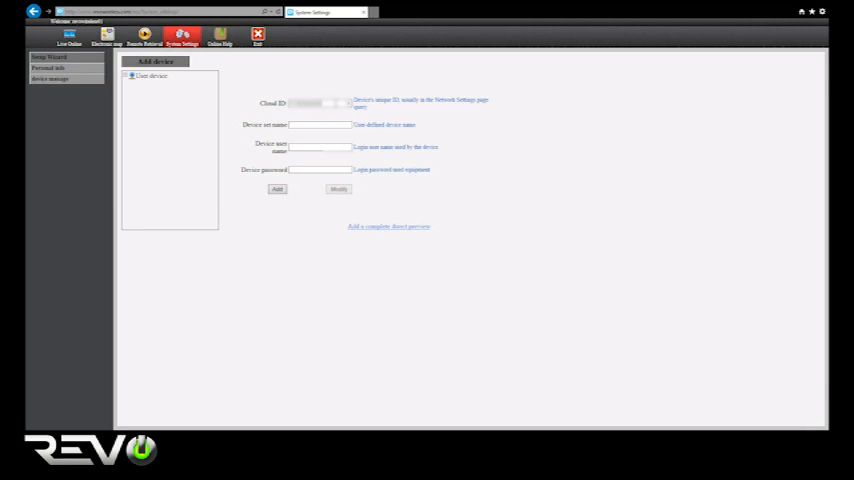
# Step: Enter the NVR's nickname, username 'admin' and password, then submit the new device
pyautogui.click(320, 124)
pyautogui.write('myrevowireless')
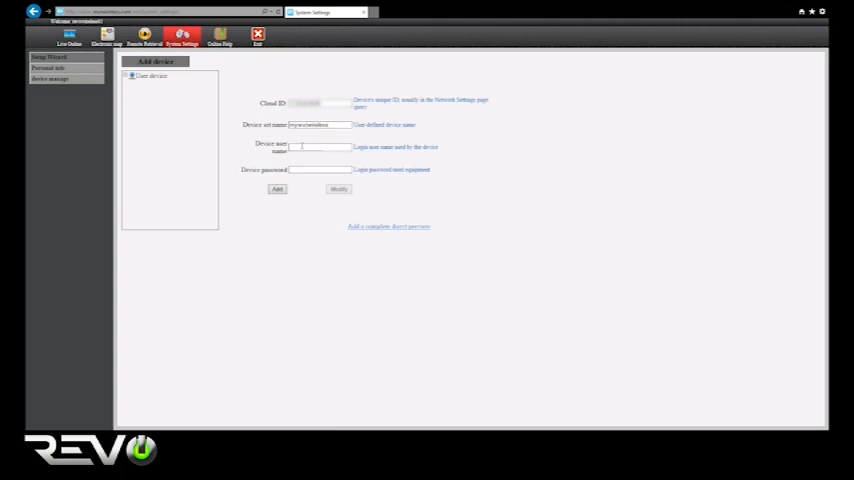
pyautogui.write('admin')
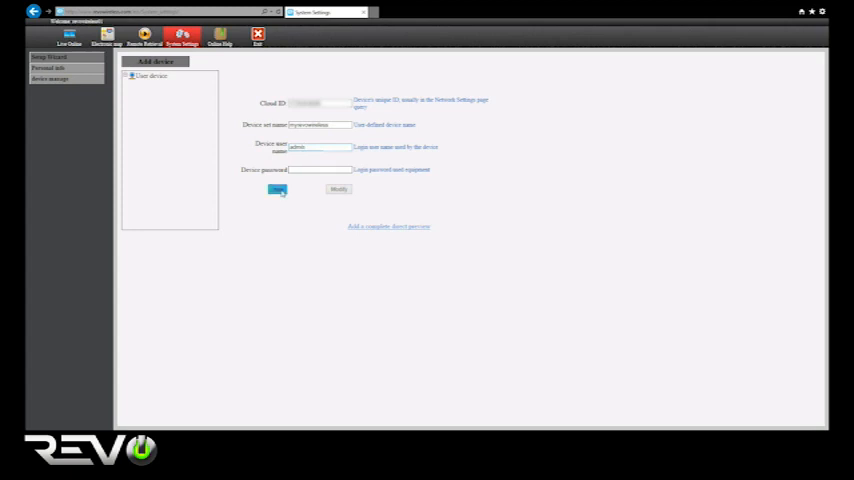
pyautogui.click(276, 188)
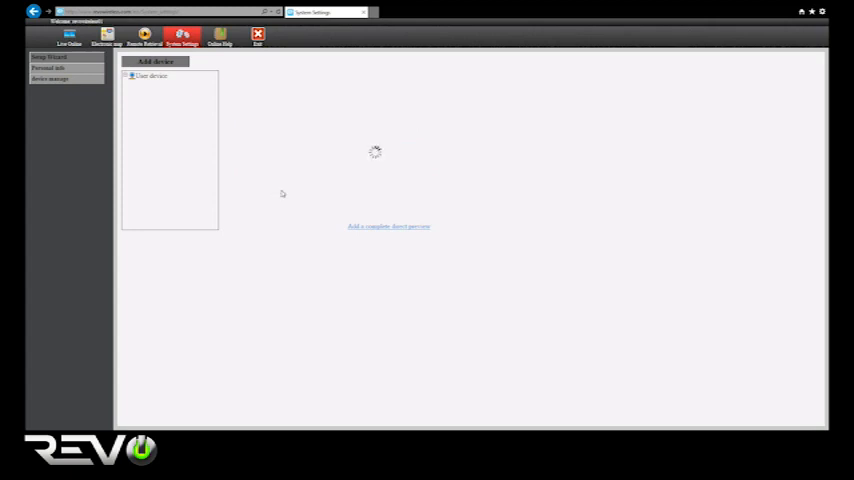